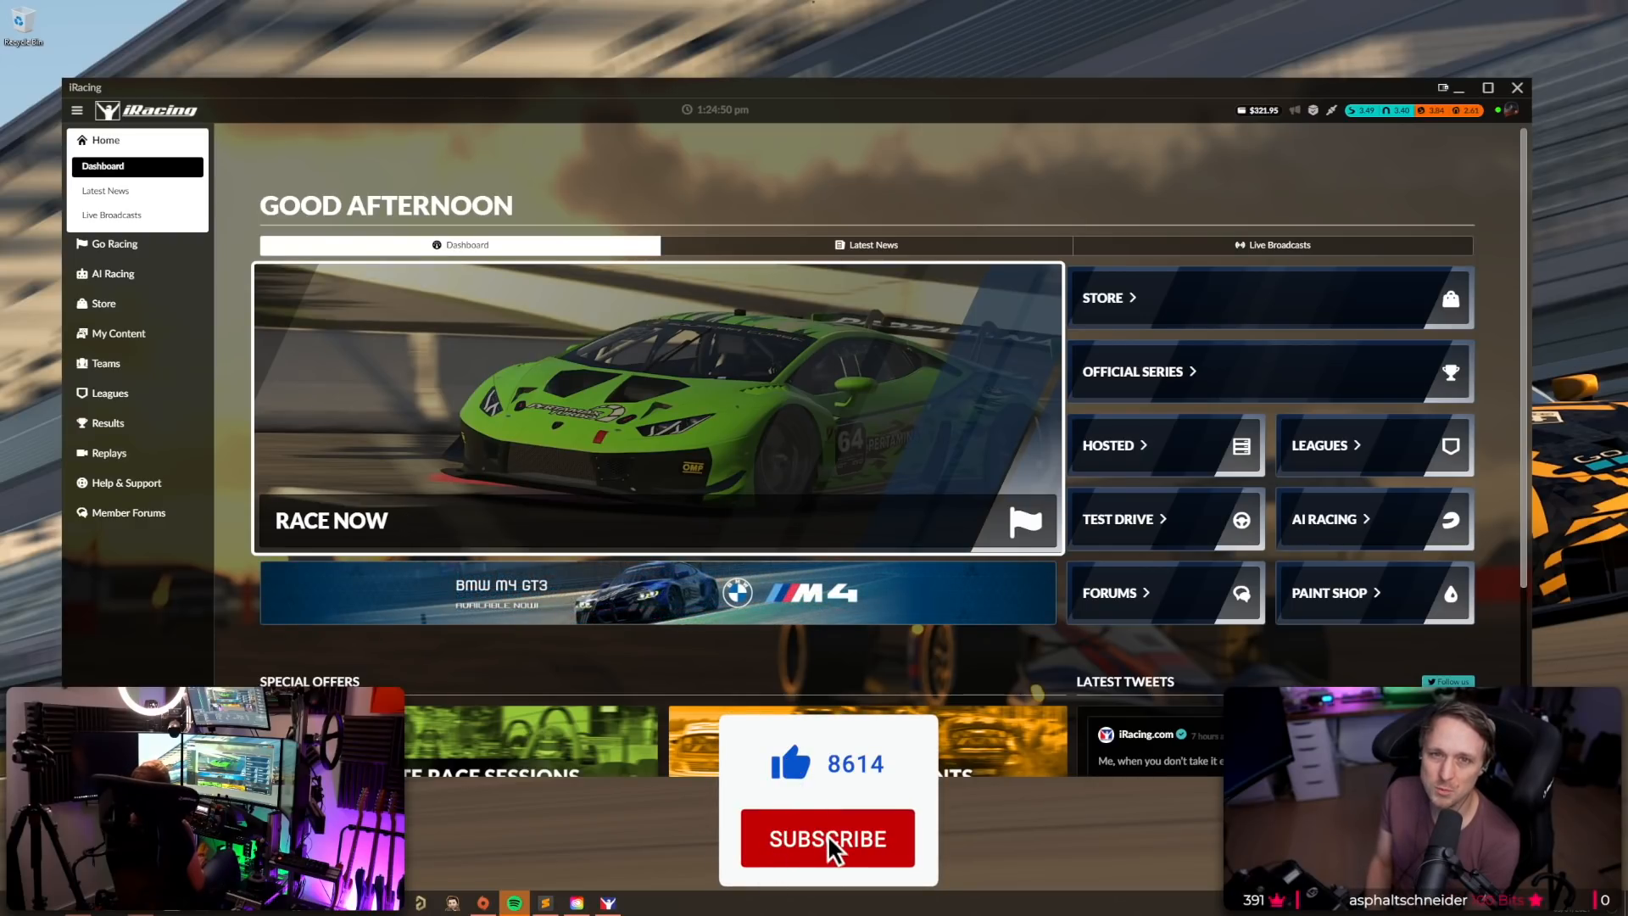
Show the 7680x1440 three-screen graphics options, then open the Documents folder.
click(828, 840)
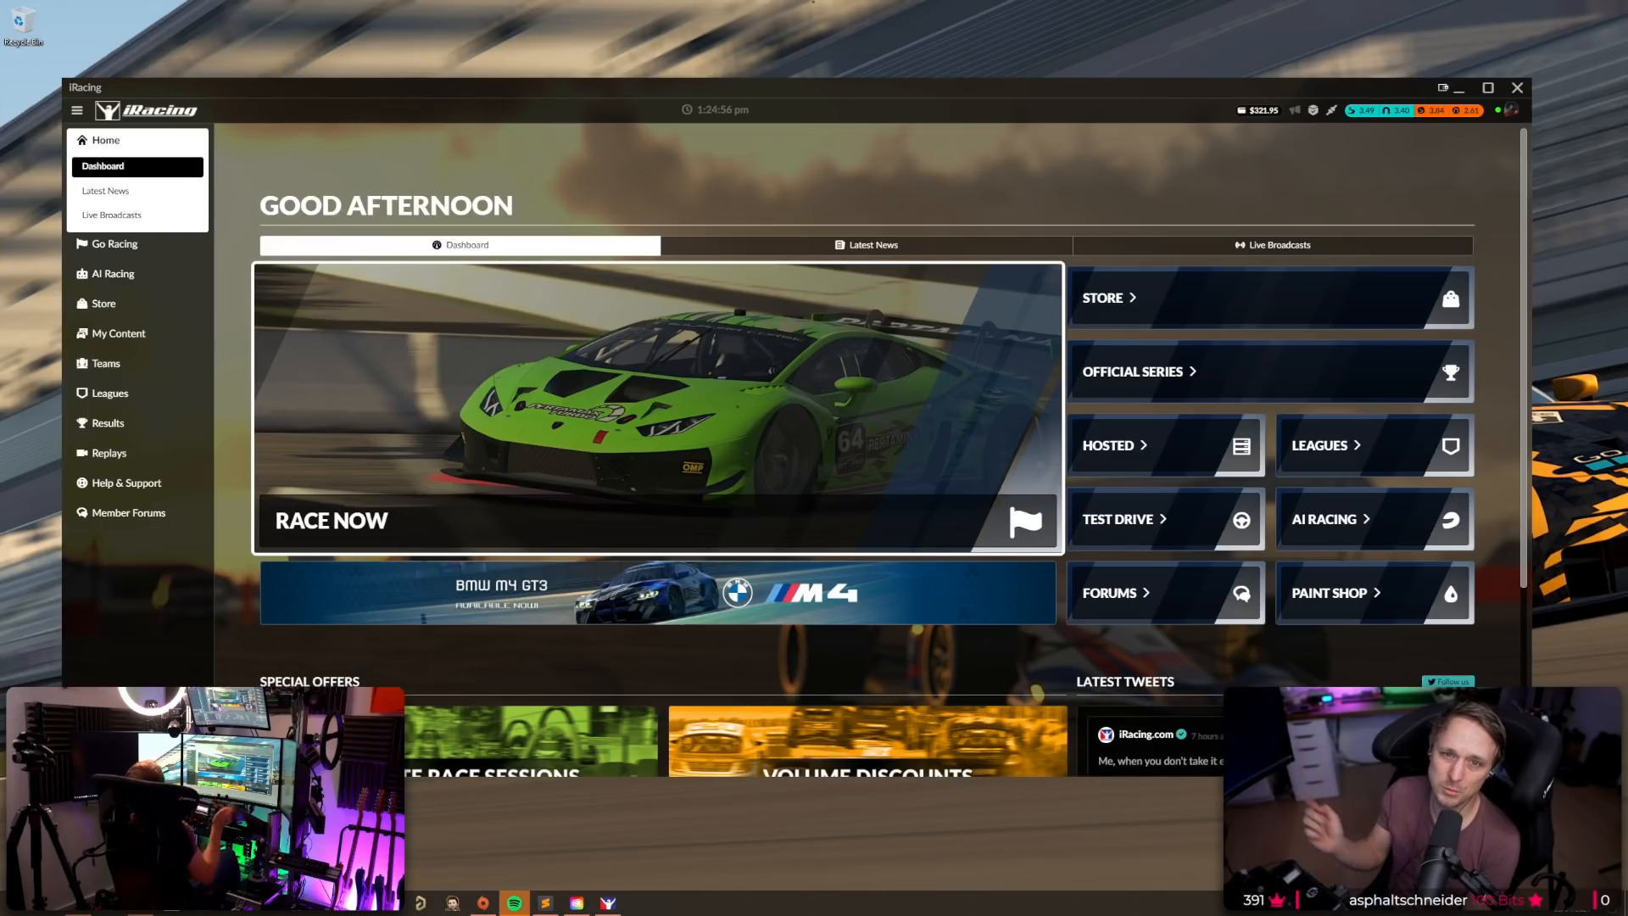
click(331, 521)
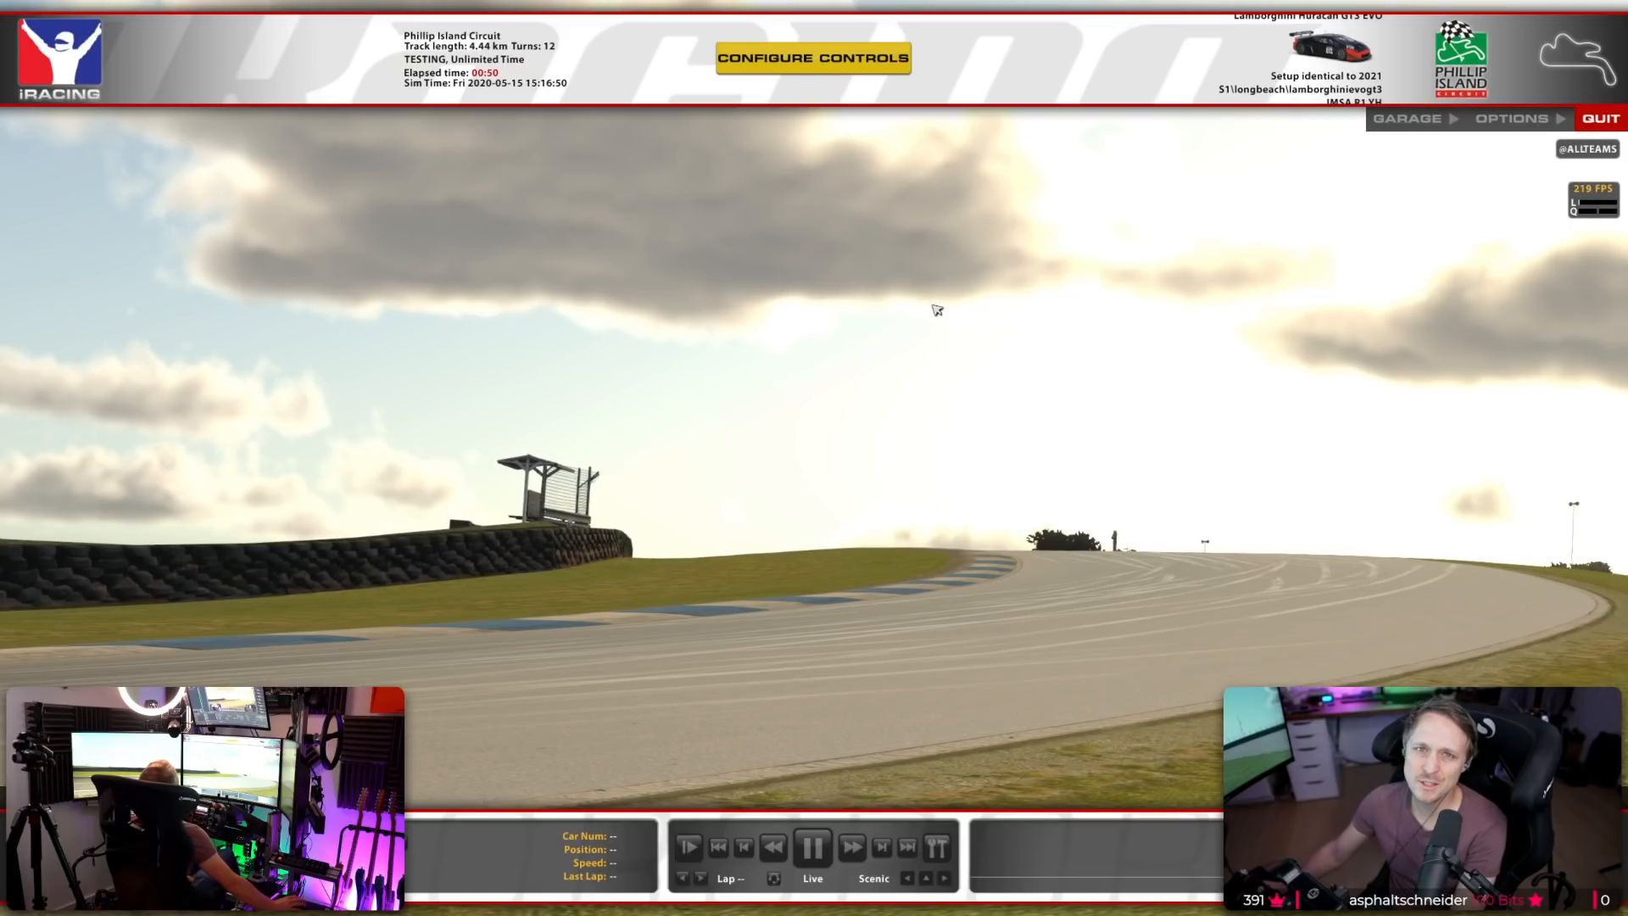
mouse_move(861, 305)
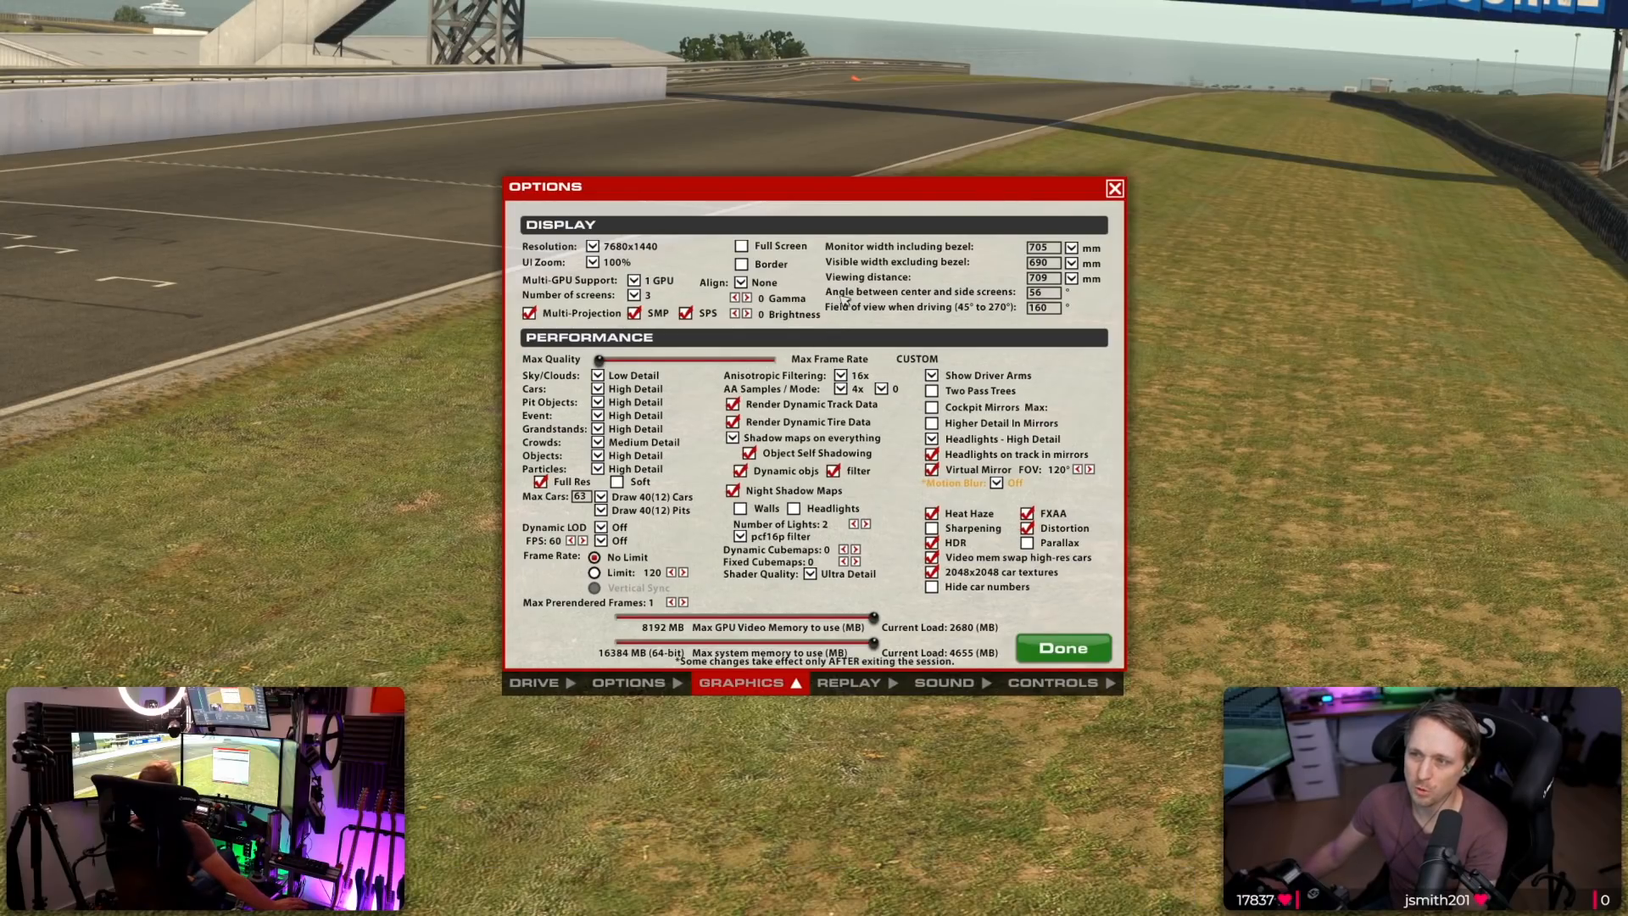
mouse_move(737, 245)
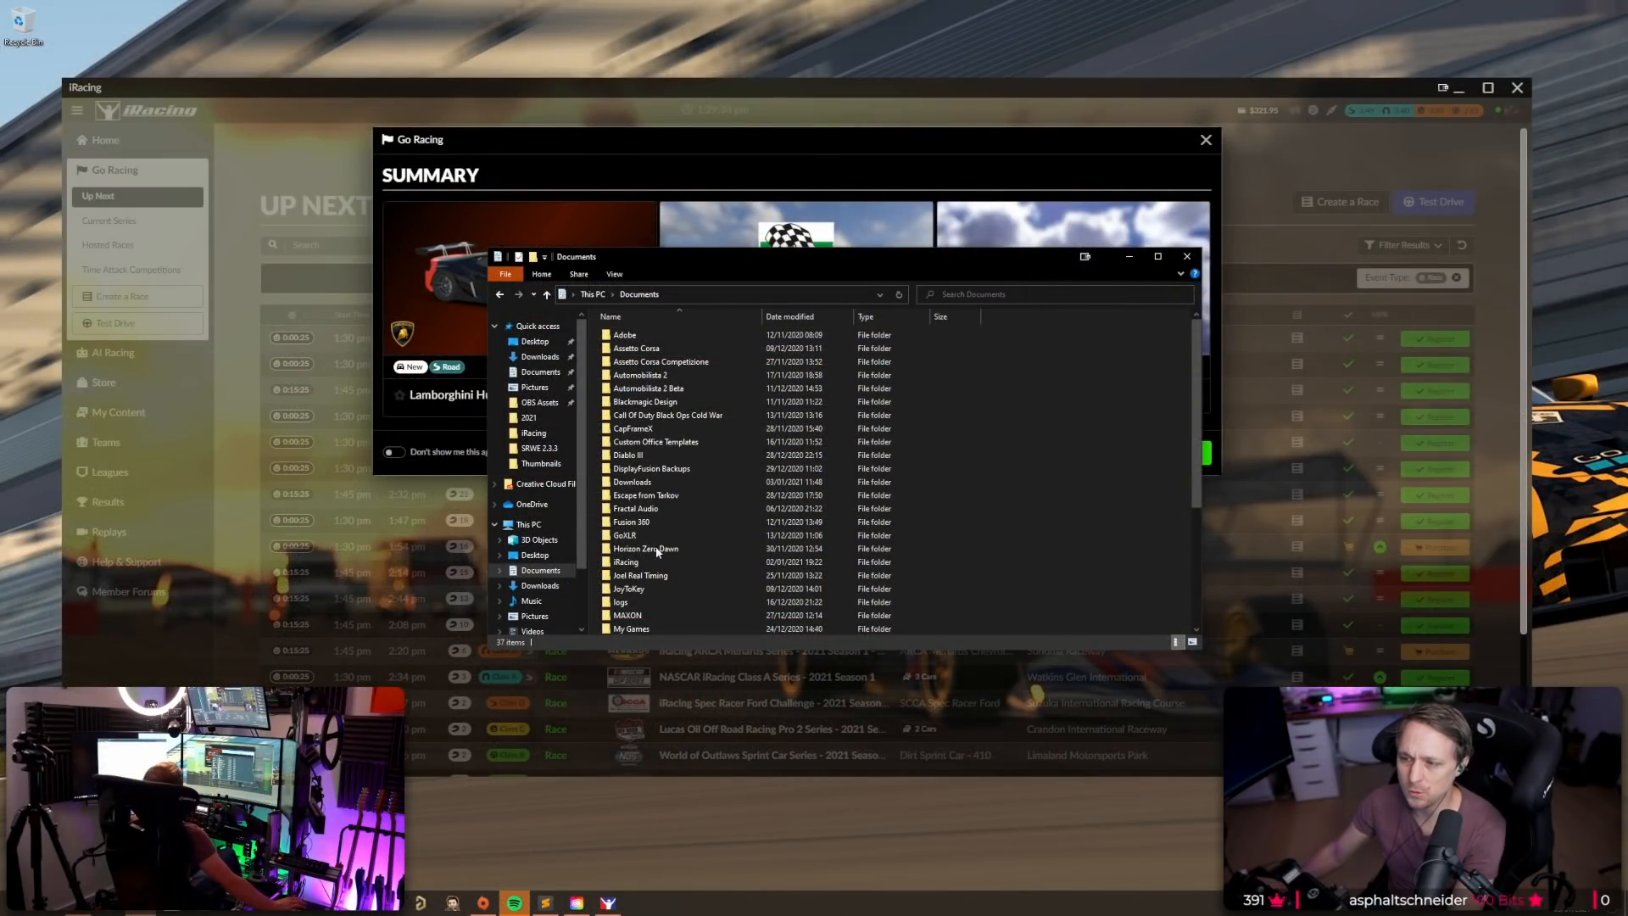
Open app.ini from Documents\iRacing in Sublime Text.
double_click(626, 562)
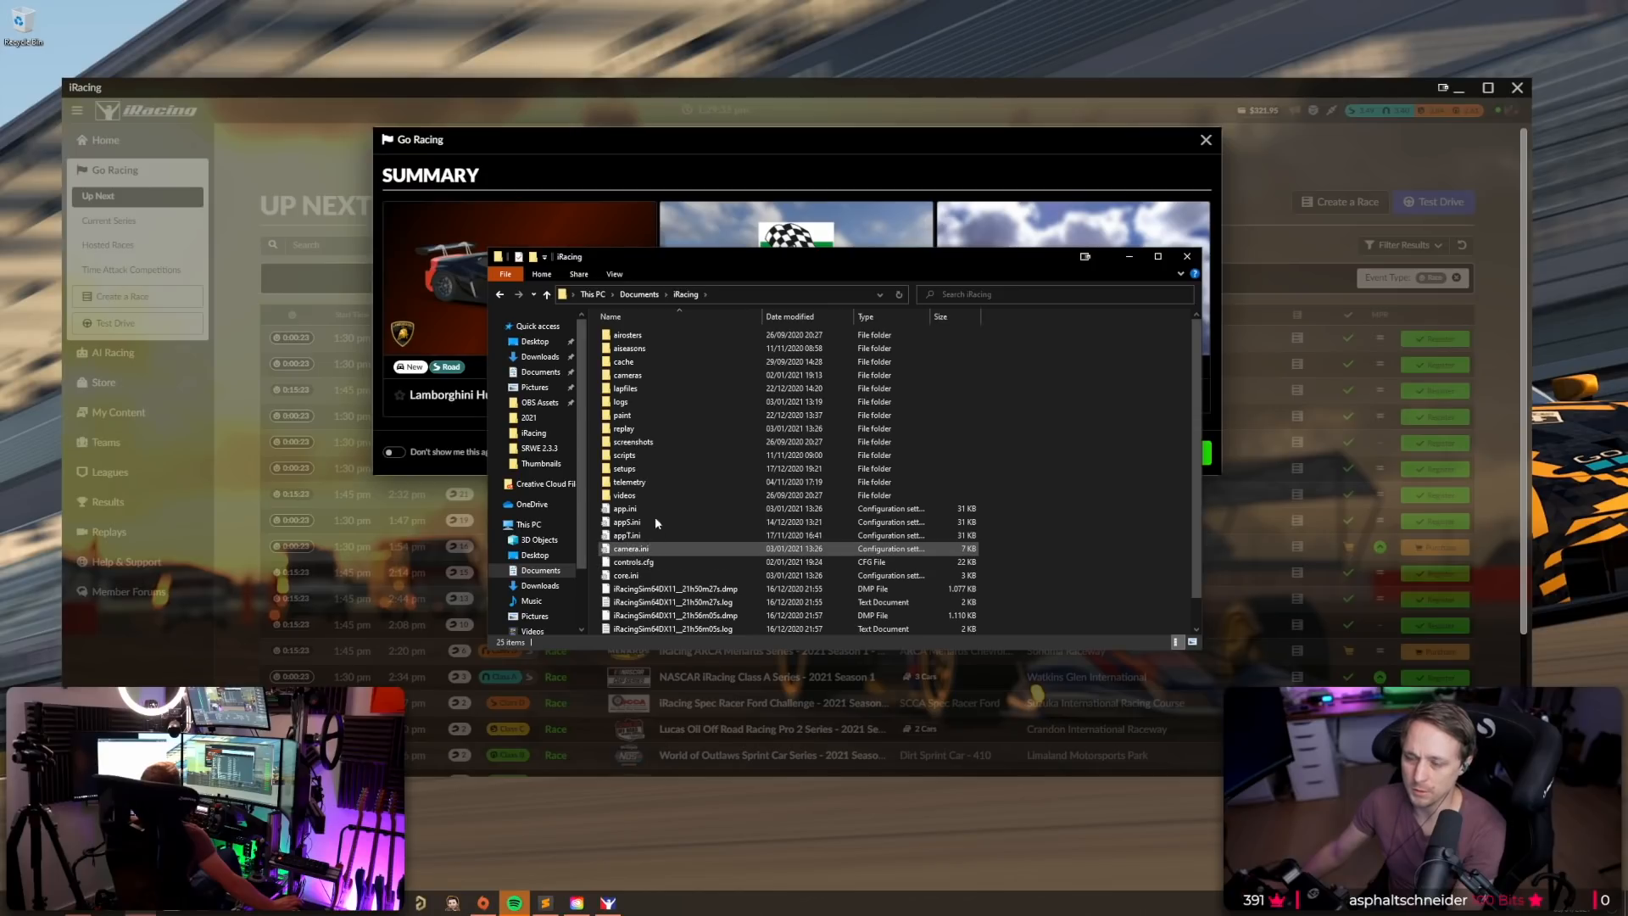
click(625, 508)
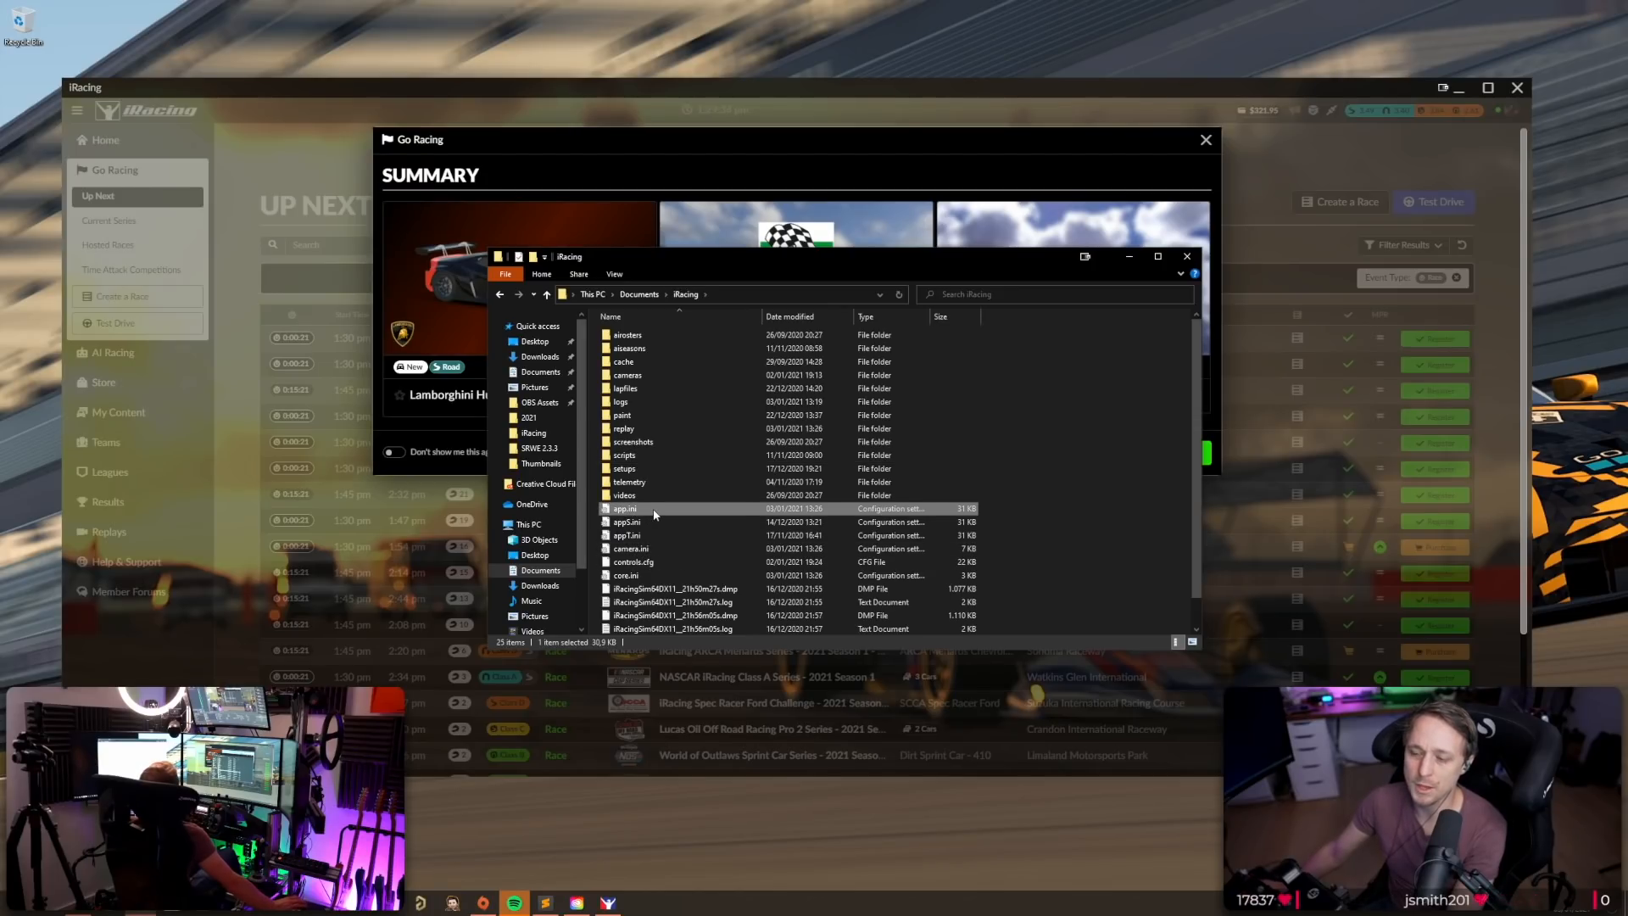
mouse_move(665, 509)
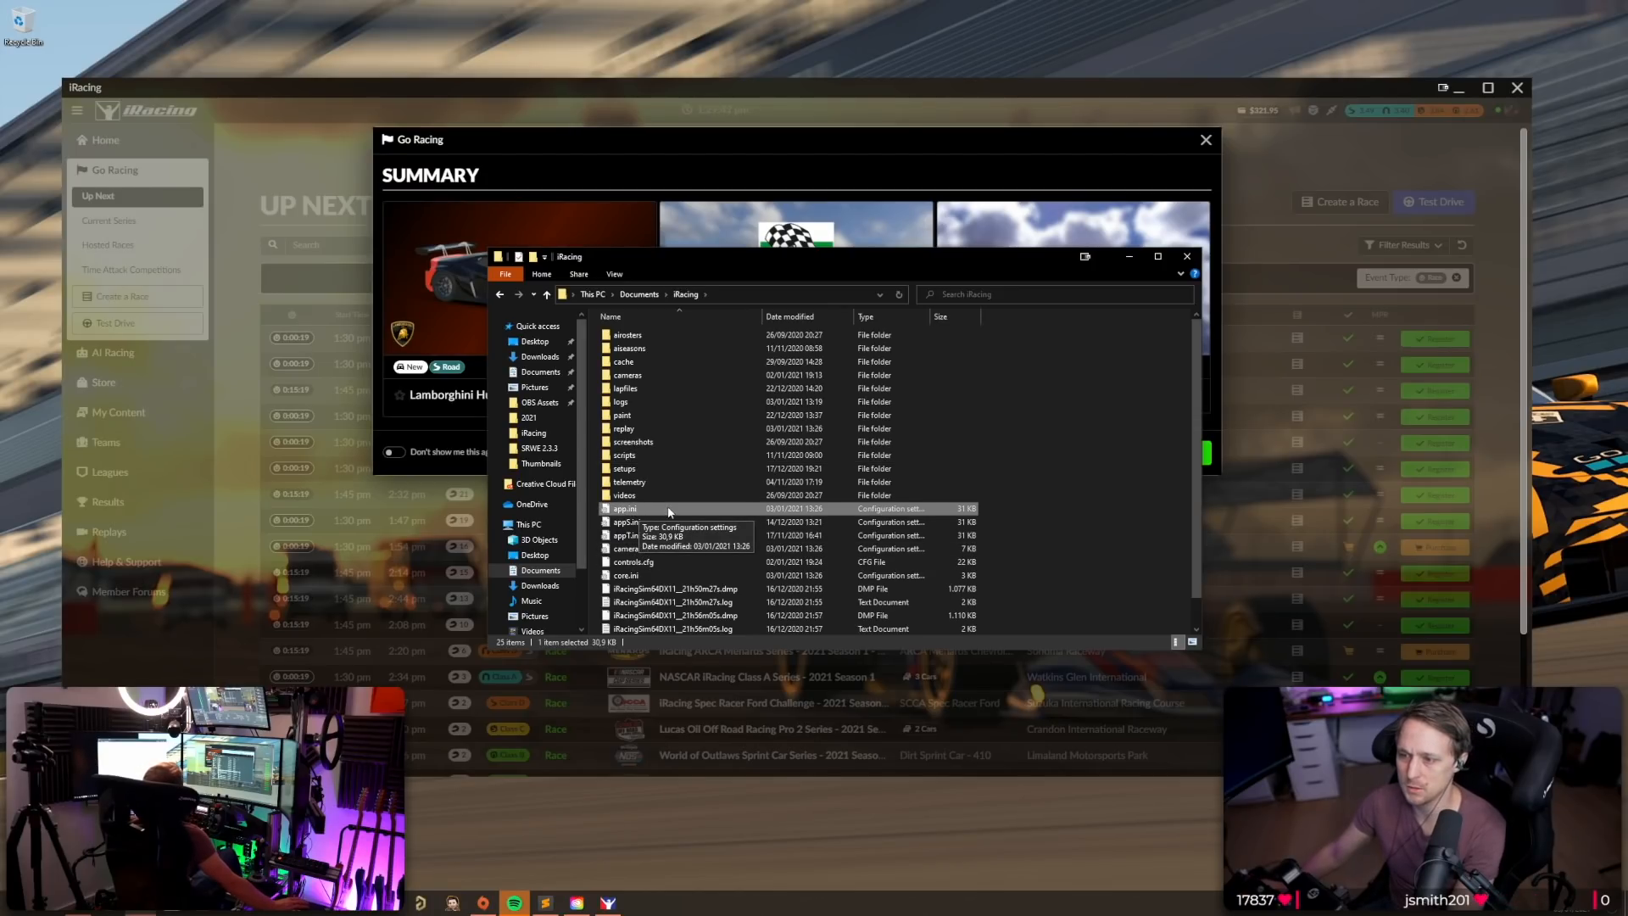
double_click(625, 508)
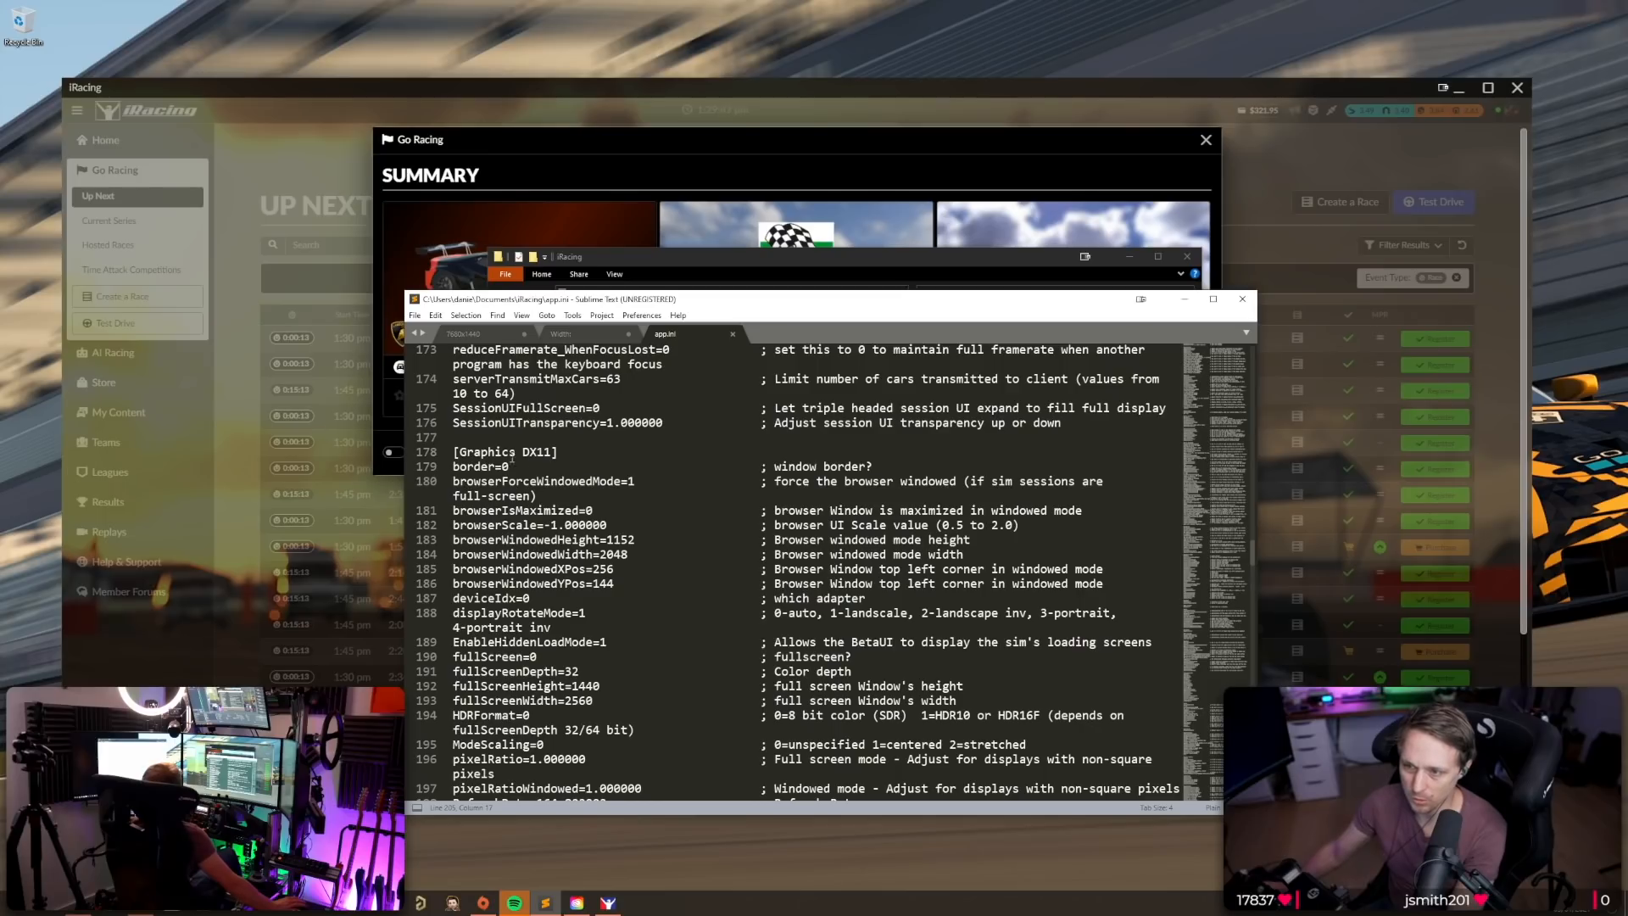
double_click(484, 452)
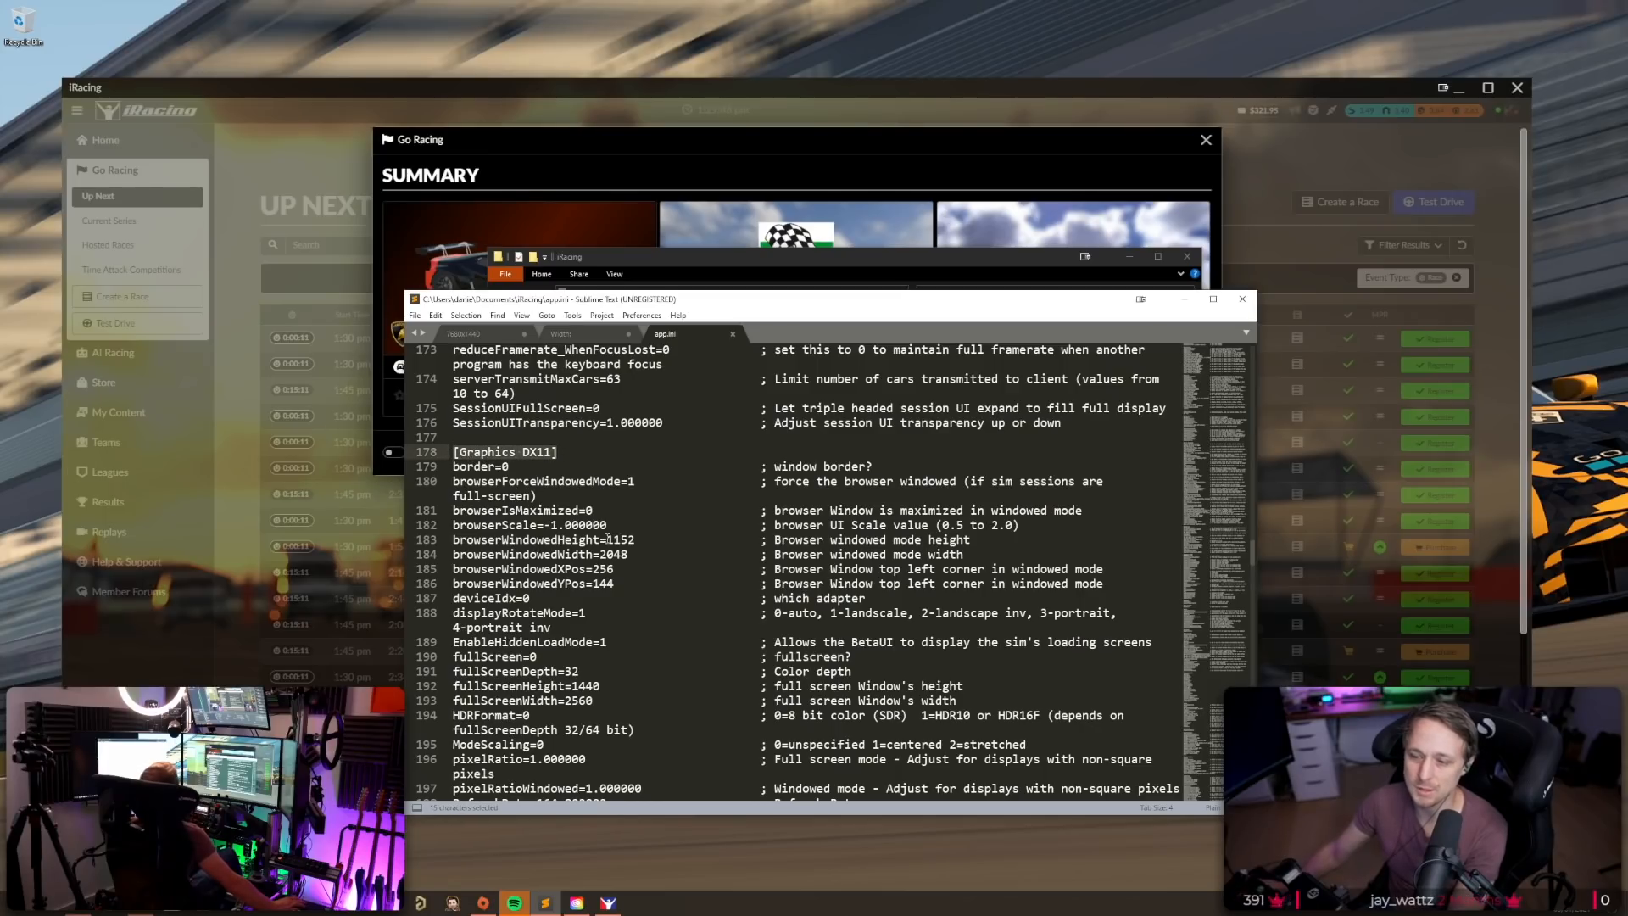
scroll(down, 3)
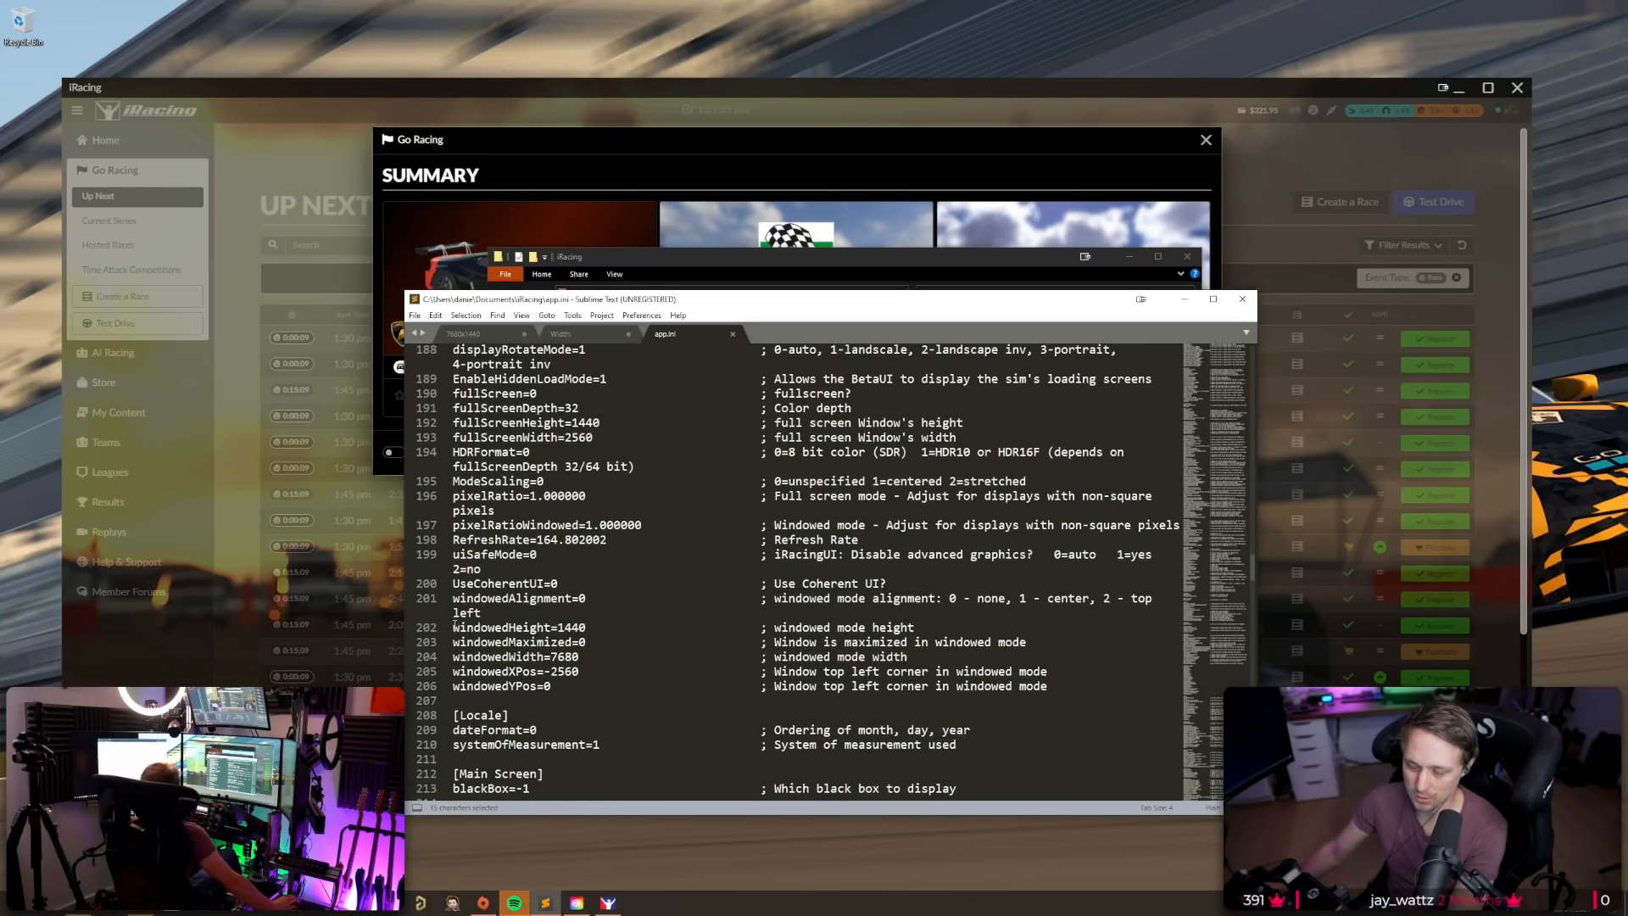
click(475, 627)
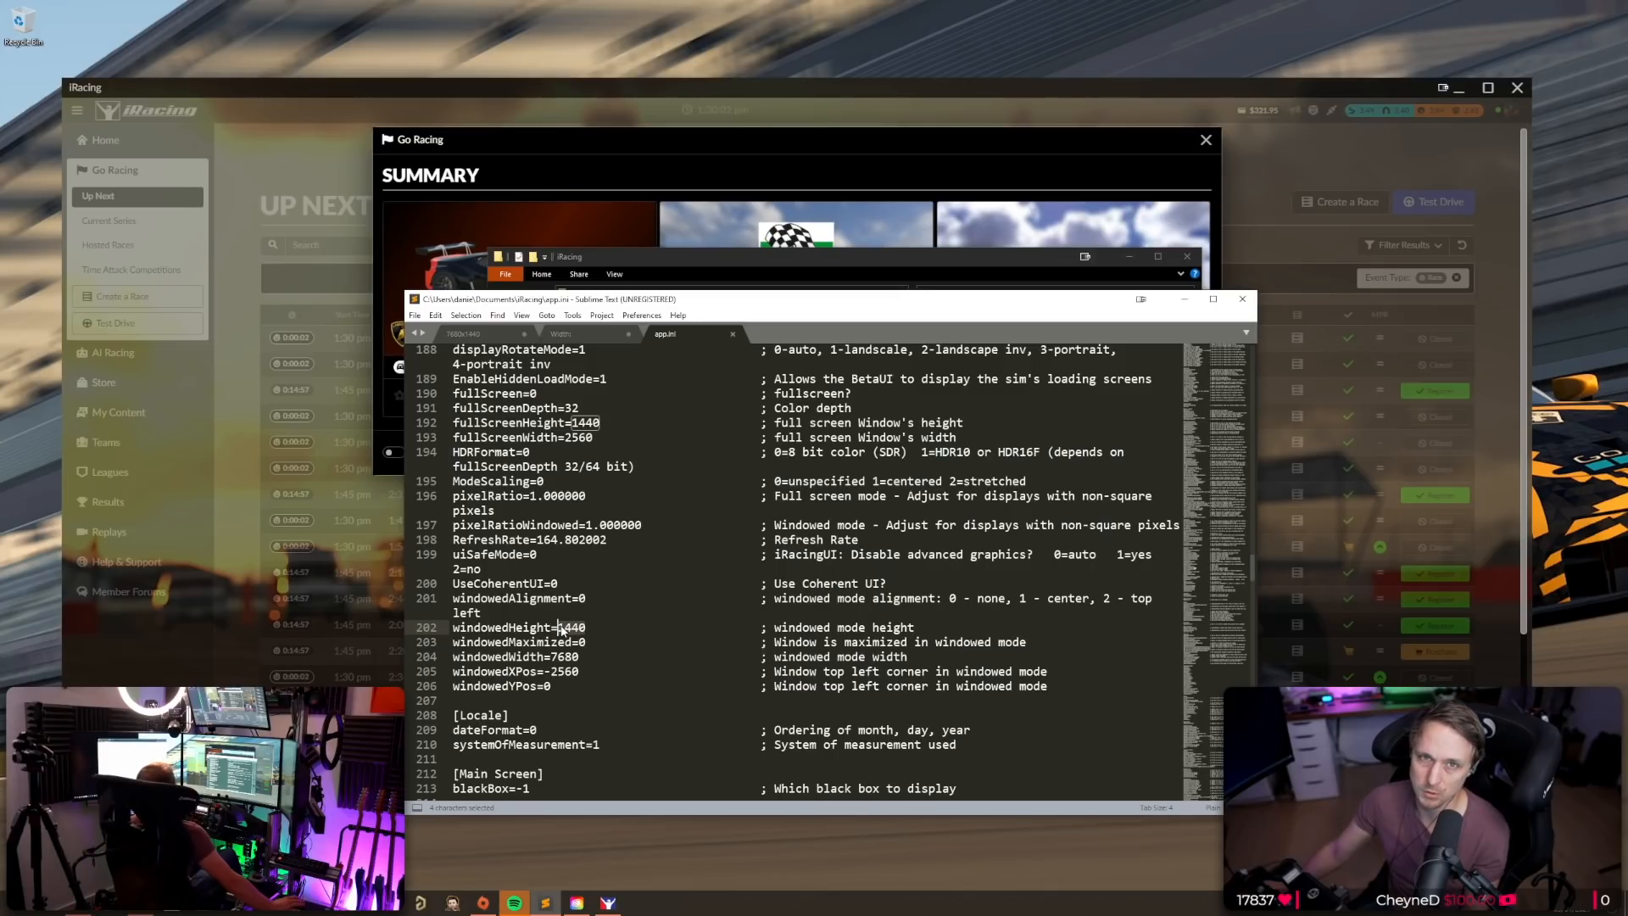
click(598, 627)
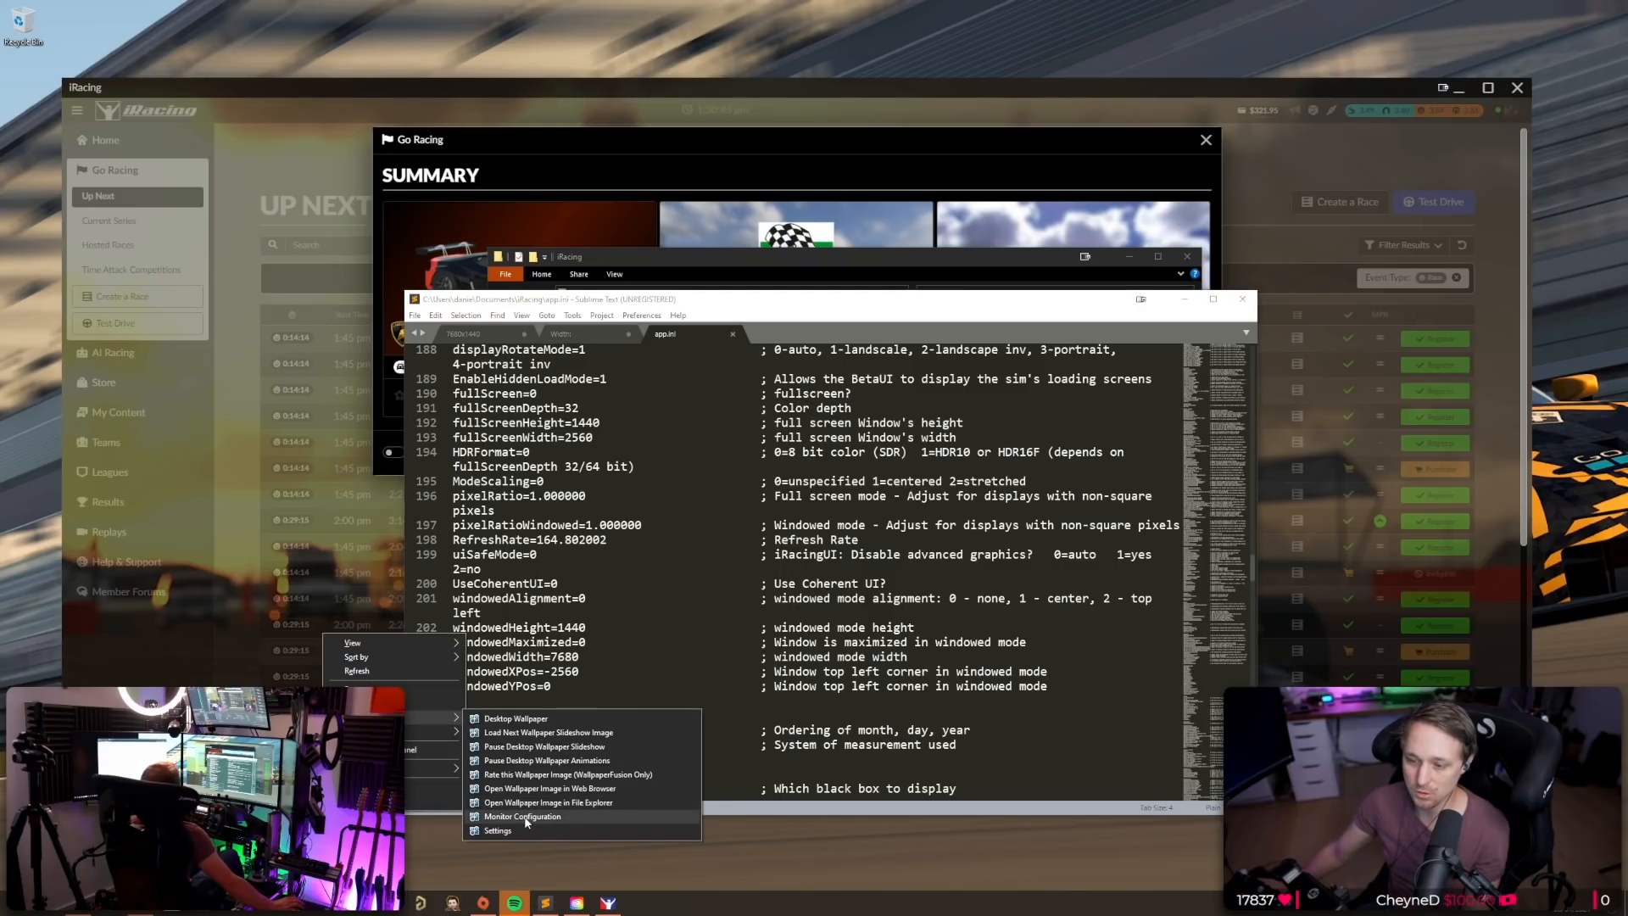
Open DisplayFusion Monitor Configuration and the NVIDIA Control Panel from the desktop.
click(522, 817)
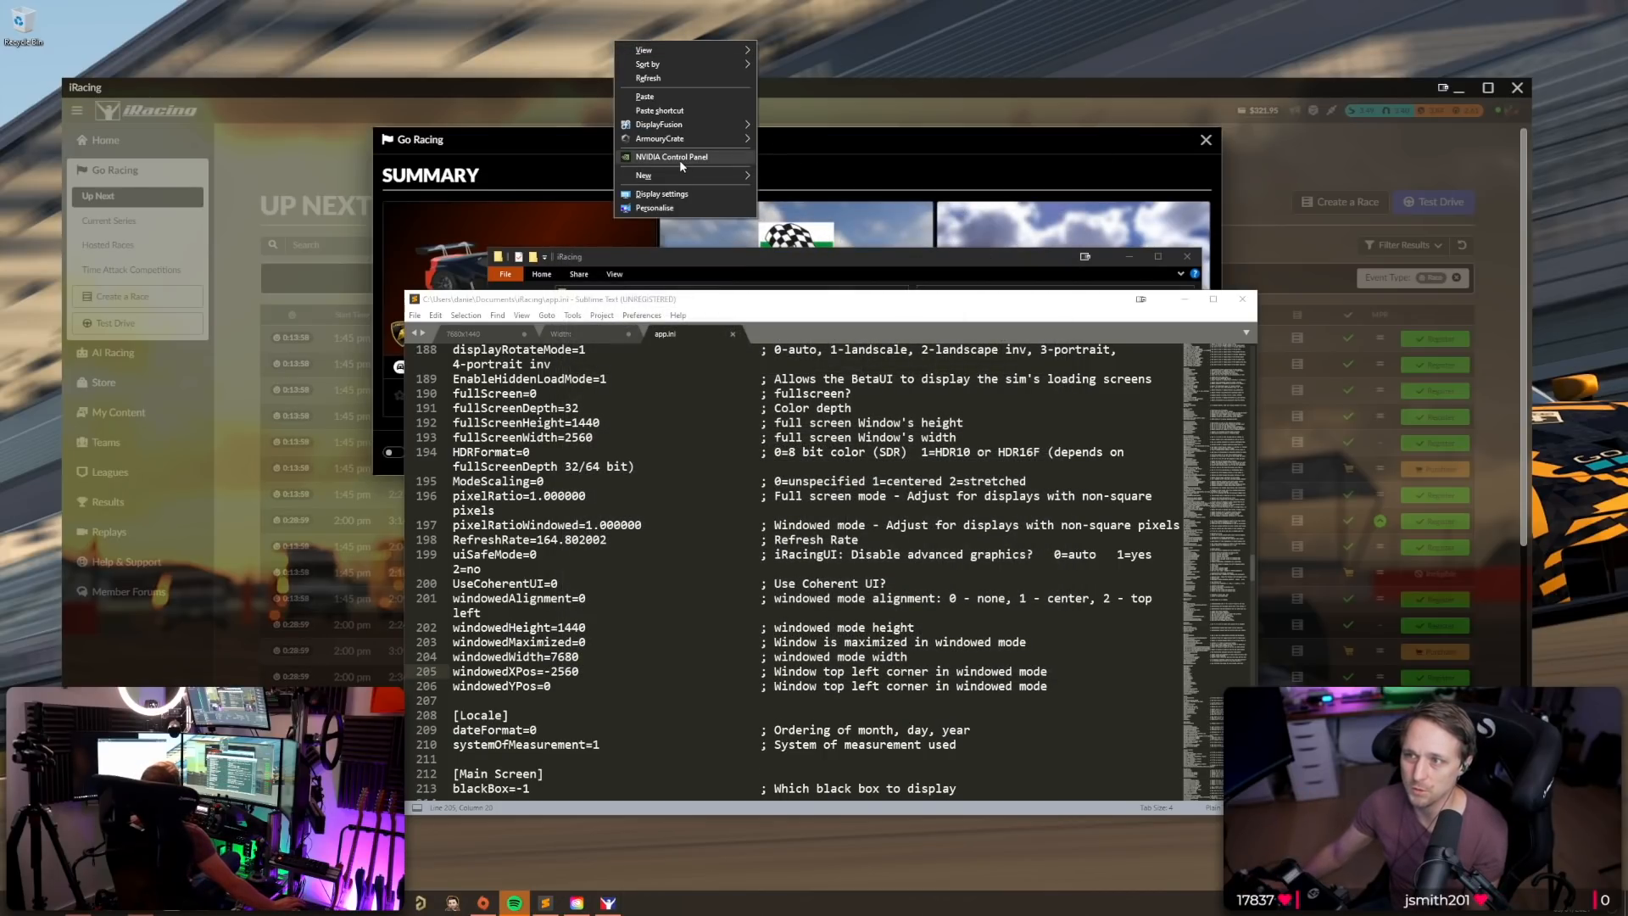
click(577, 364)
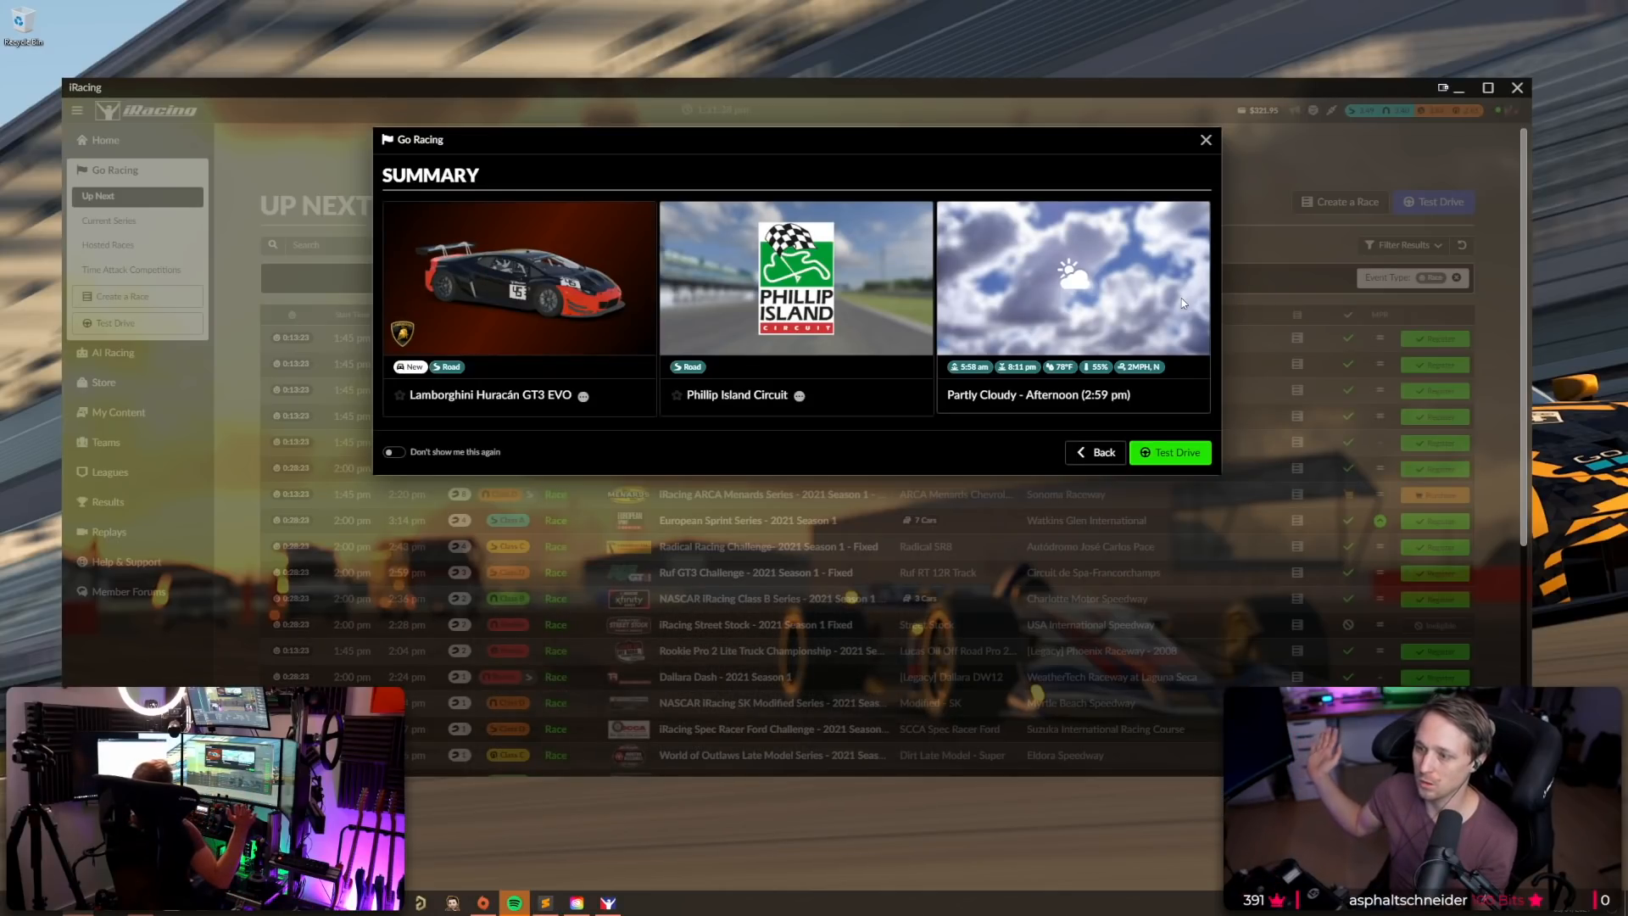
mouse_move(879, 430)
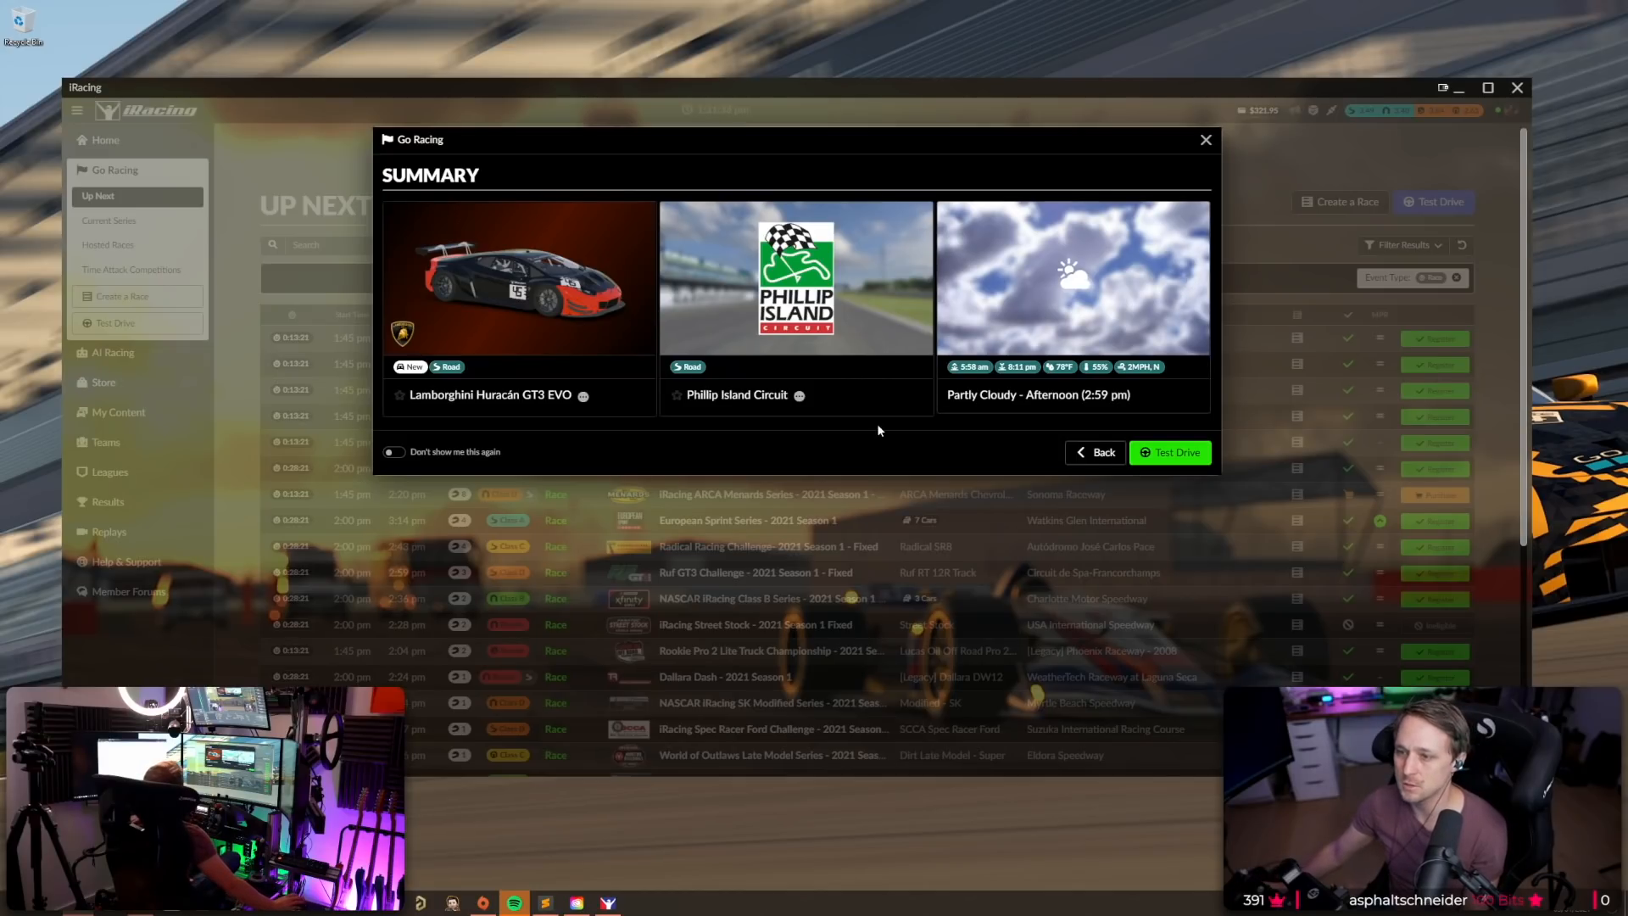
Launch the Huracán GT3 EVO test drive at Phillip Island from Go Racing.
click(1170, 452)
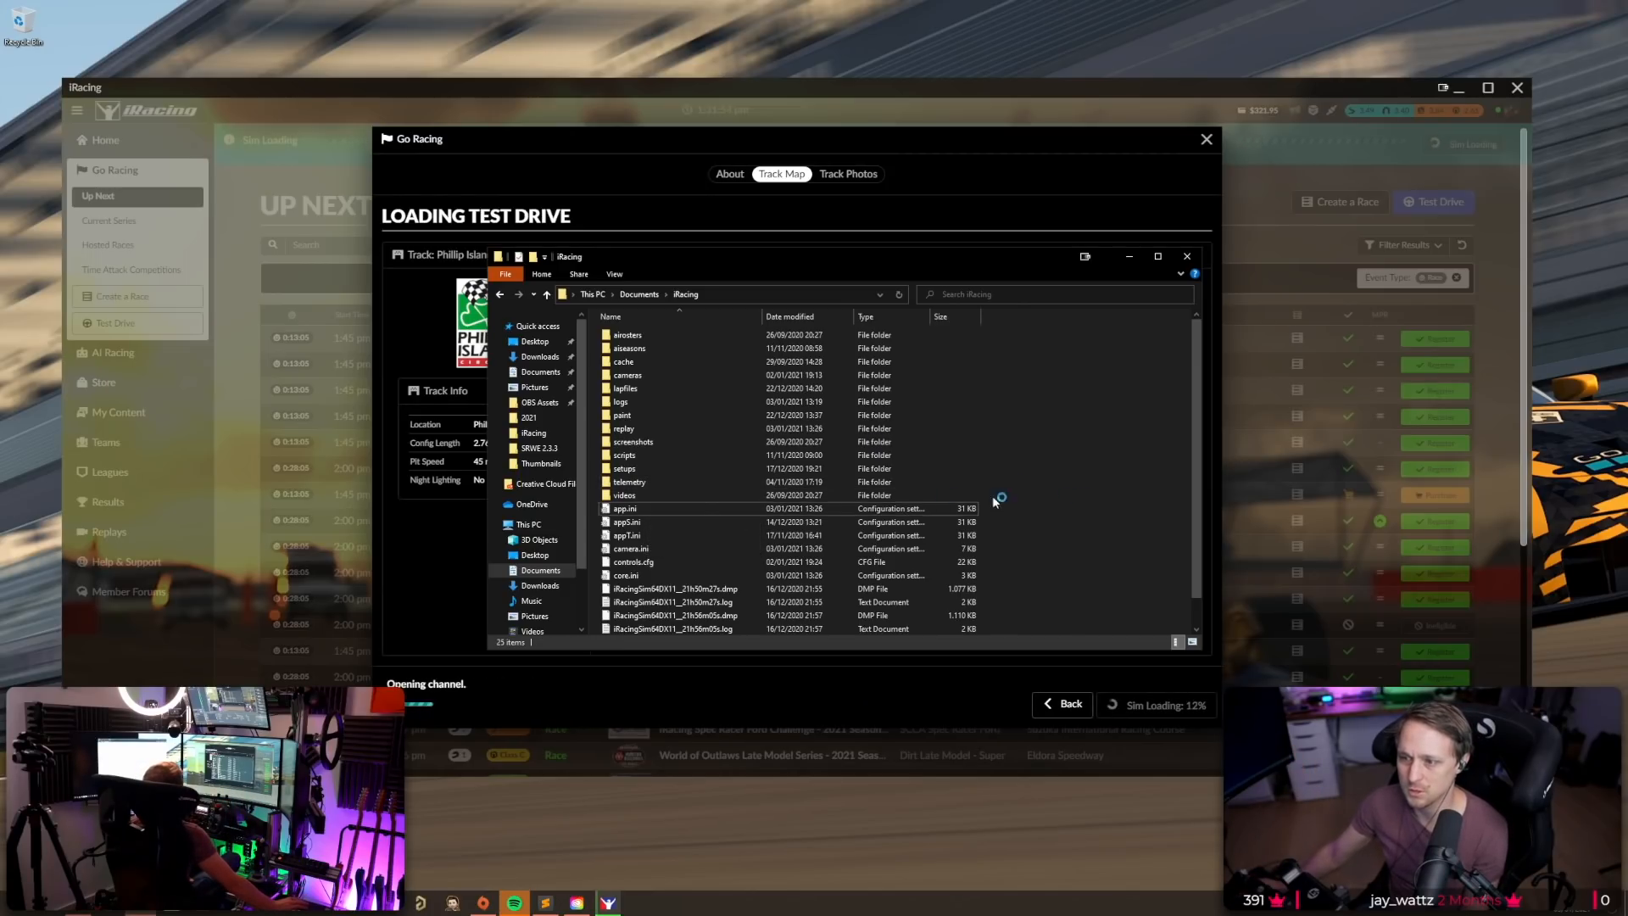
Close the File Explorer iRacing folder window during loading.
click(626, 521)
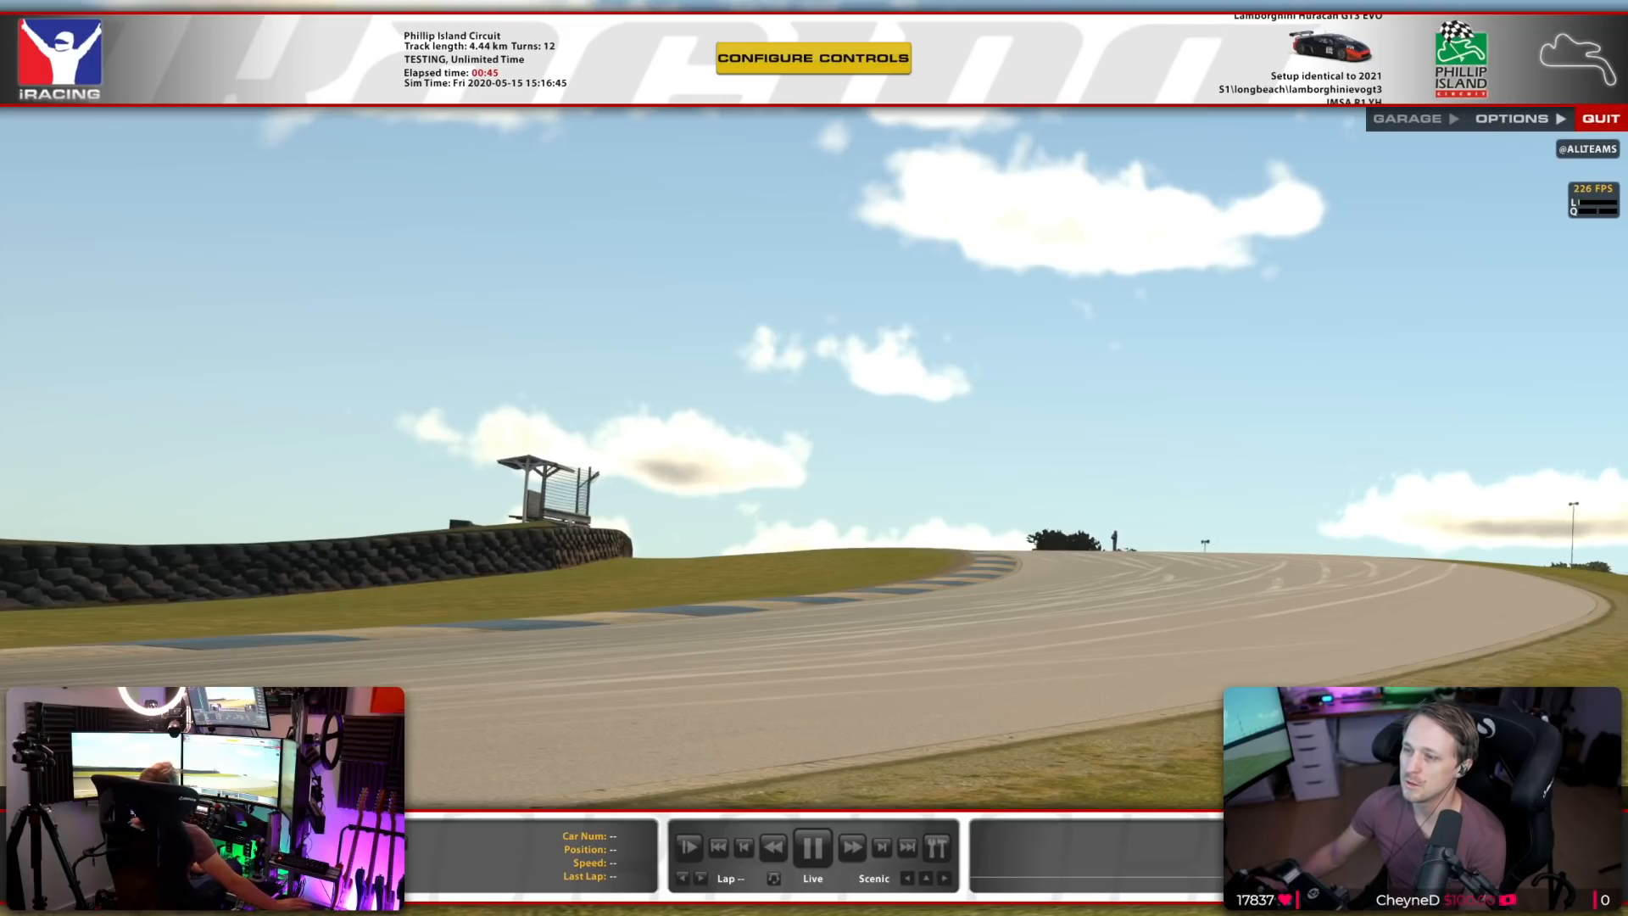
Open the in-sim Graphics options showing the 7680x1440 triple-screen settings.
click(815, 54)
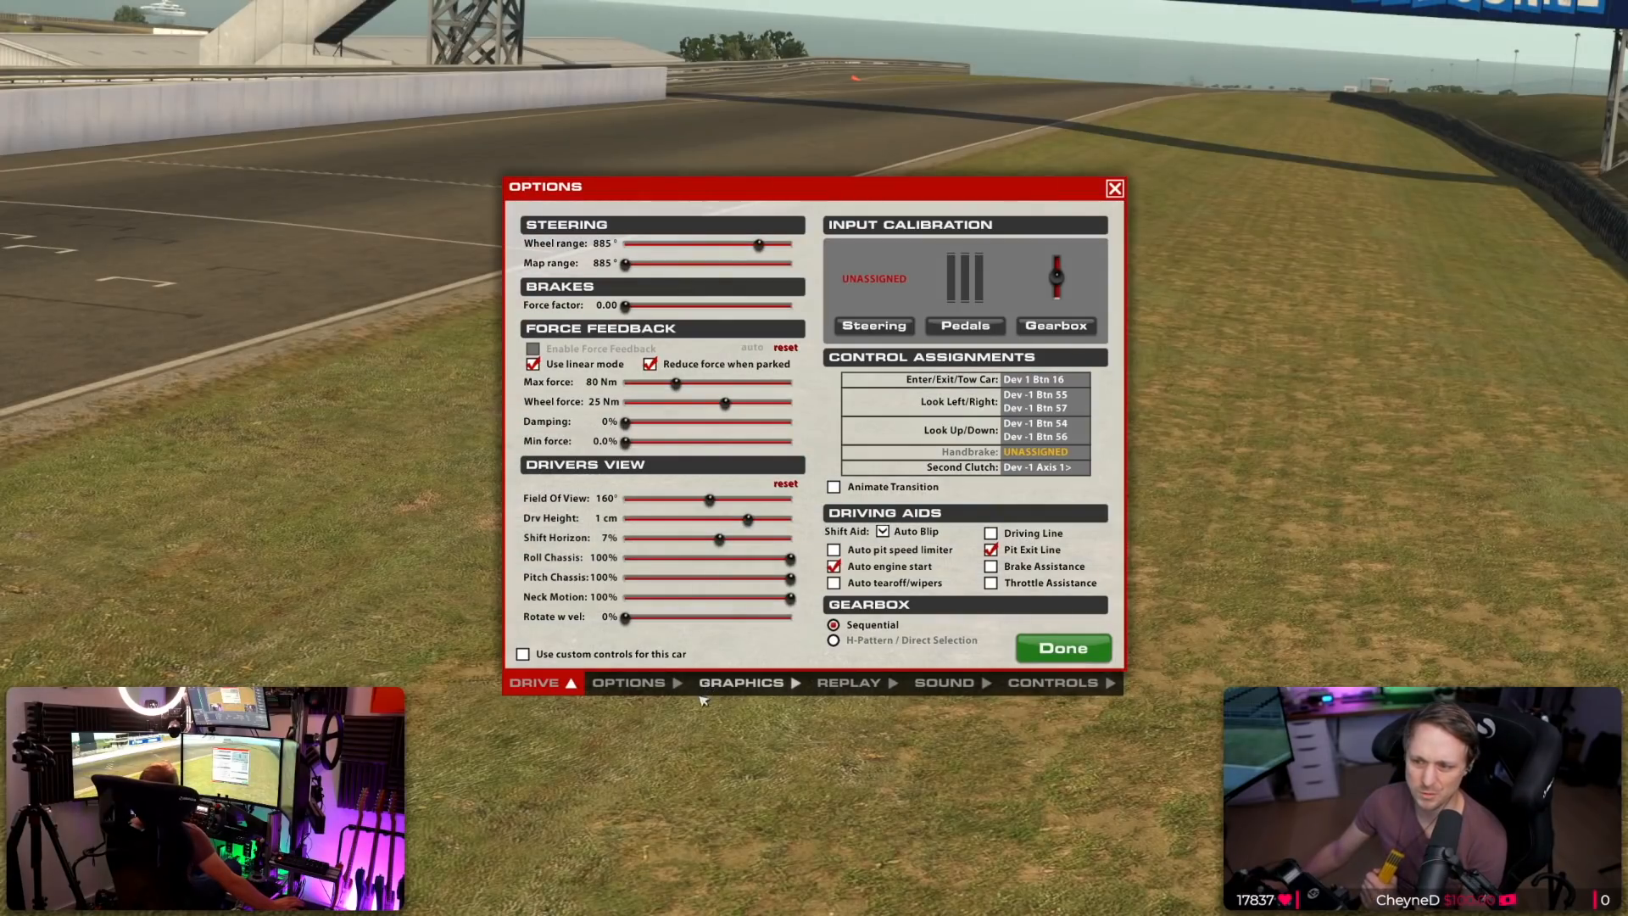
click(742, 683)
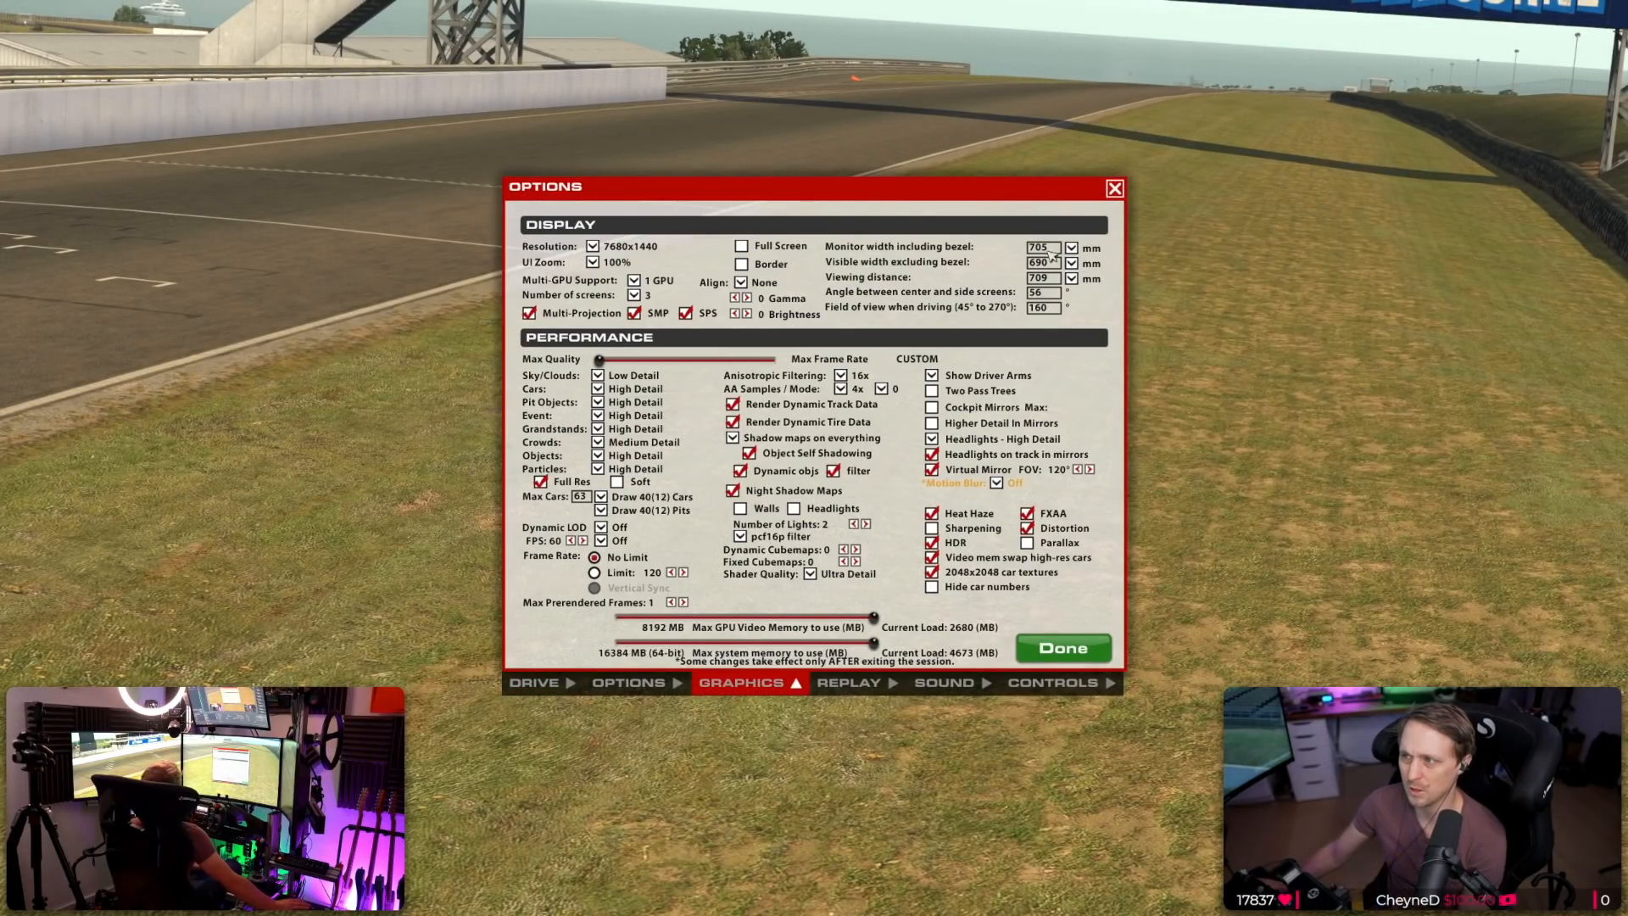